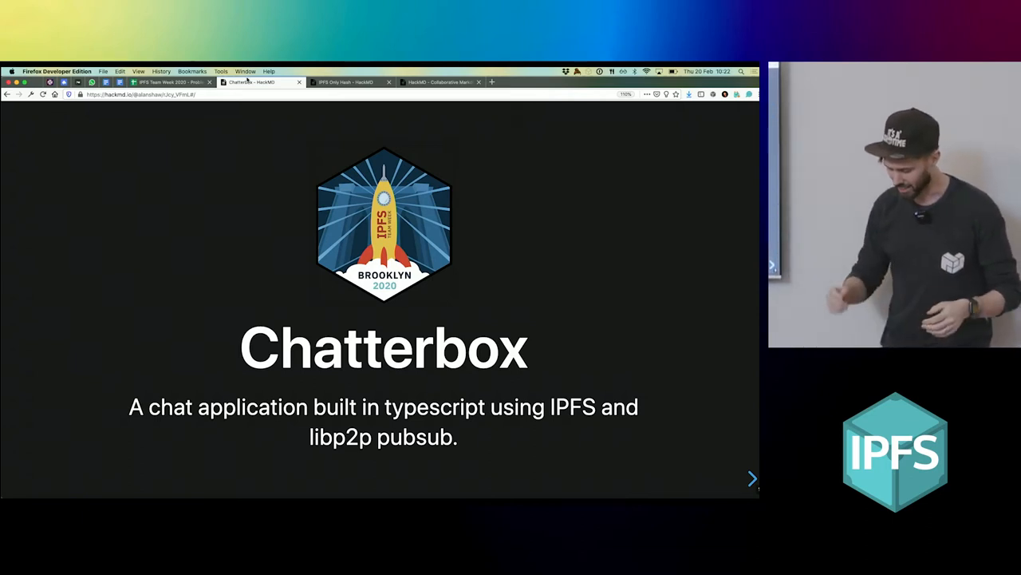
Advance from the Chatterbox title slide to the Goals slide
{"action": "left_click", "coordinate": [751, 478]}
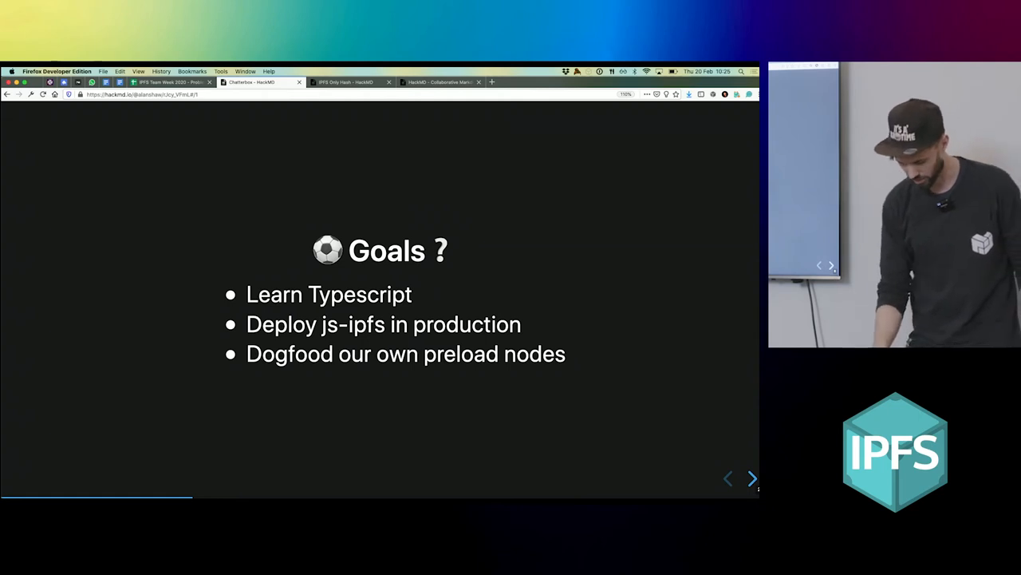
Step through the Components slide listing the Chatterbox repositories toward the Demo slide
{"action": "left_click", "coordinate": [751, 478]}
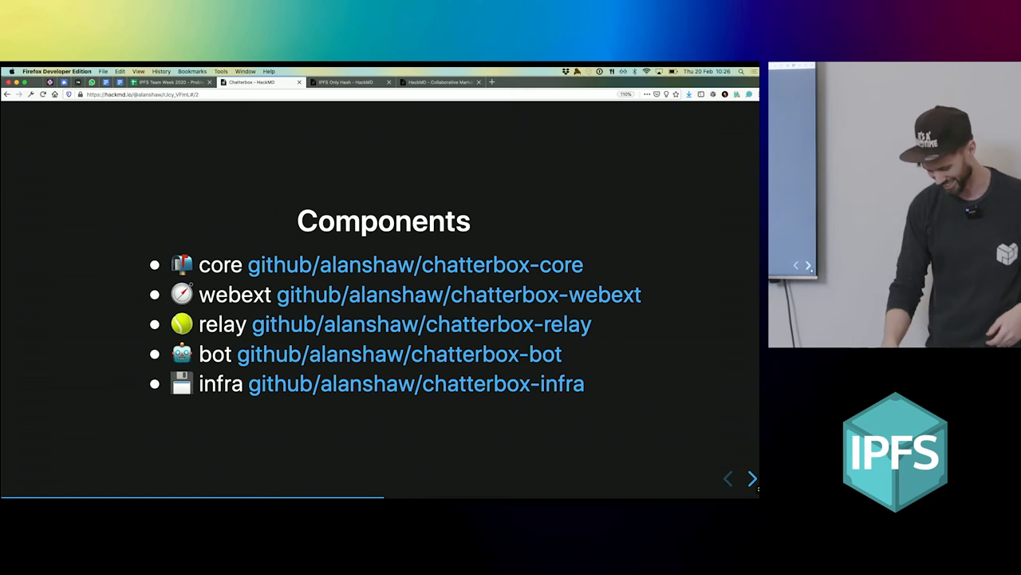
{"action": "left_click", "coordinate": [751, 478]}
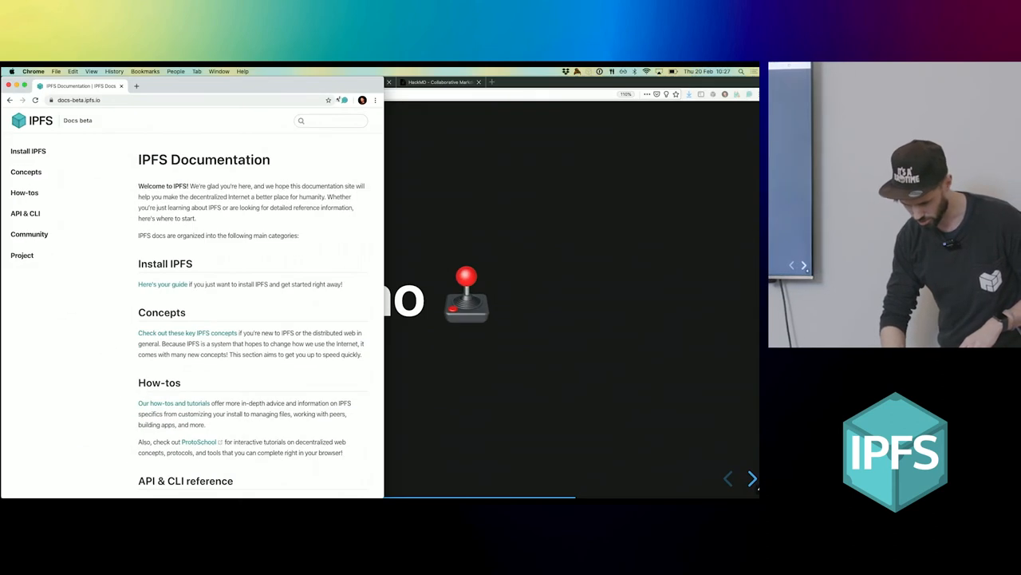
Return to the presentation and view the latest Chatterbot message in the Chatterbox panel
{"action": "left_click", "coordinate": [346, 100]}
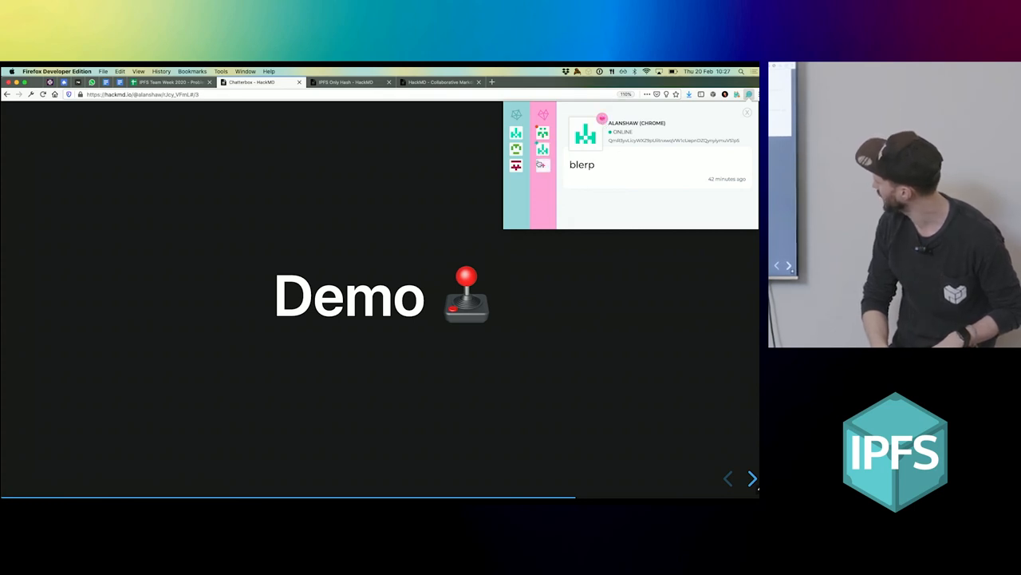
{"action": "left_click", "coordinate": [543, 165]}
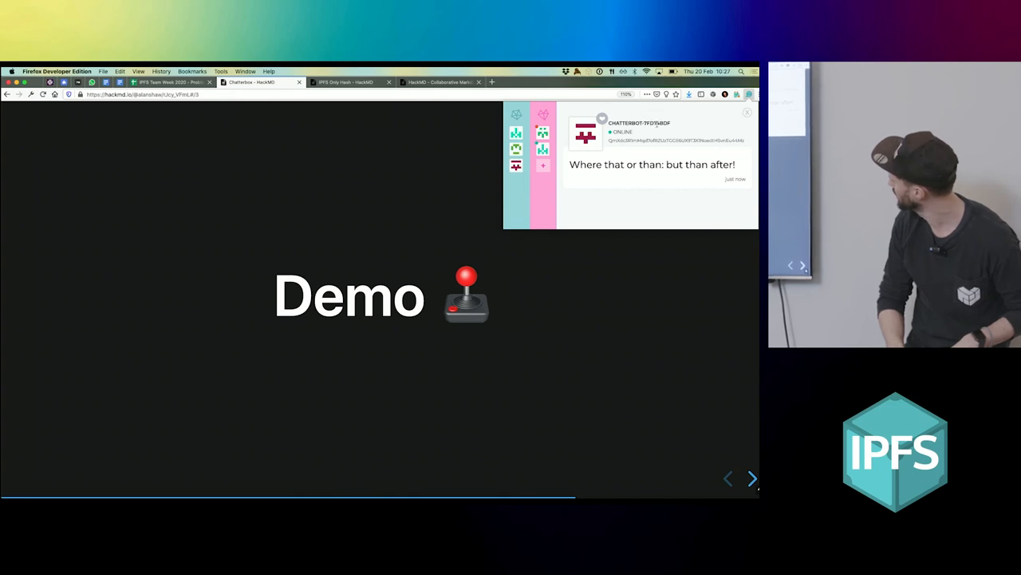
Switch to Chrome and open an empty Chatterbox compose box for the Chrome peer
{"action": "double_click", "coordinate": [677, 140]}
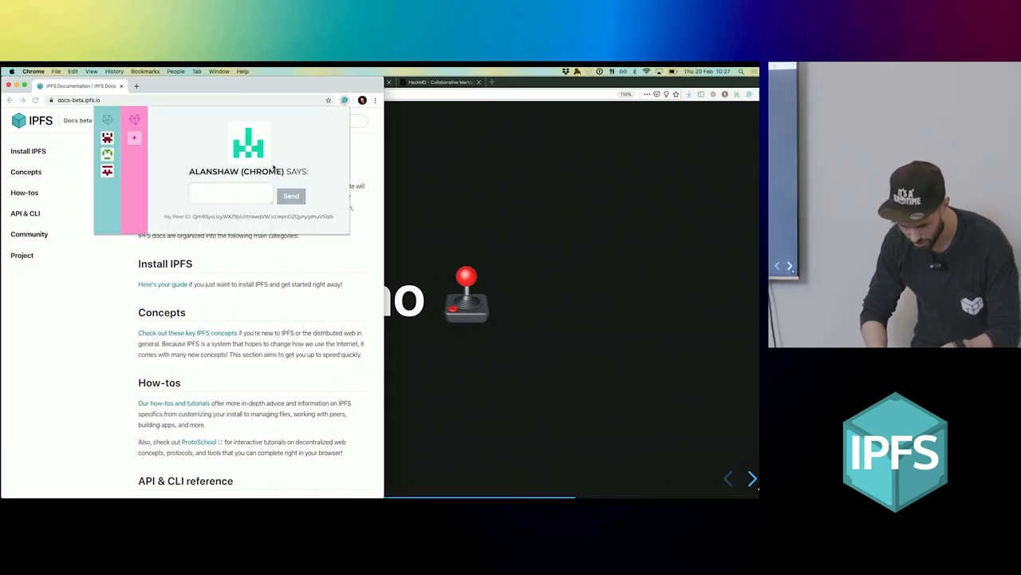
{"action": "left_click", "coordinate": [230, 194]}
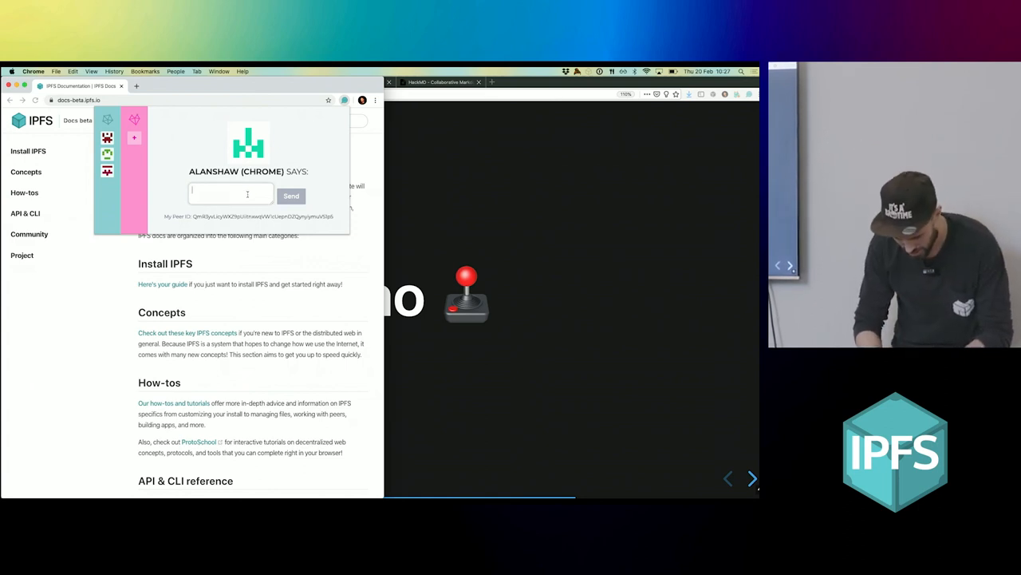
Send the message 'Hi look a docs site, lets m…' from Chrome
{"action": "type", "text": "Hi look at this awesome"}
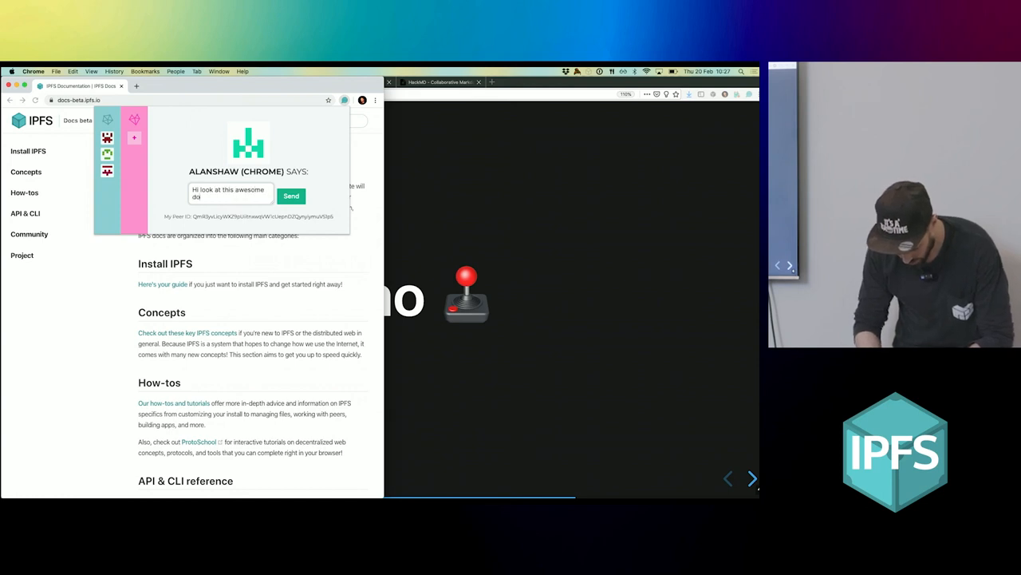
{"action": "type", "text": "docs site, lets make it not bet"}
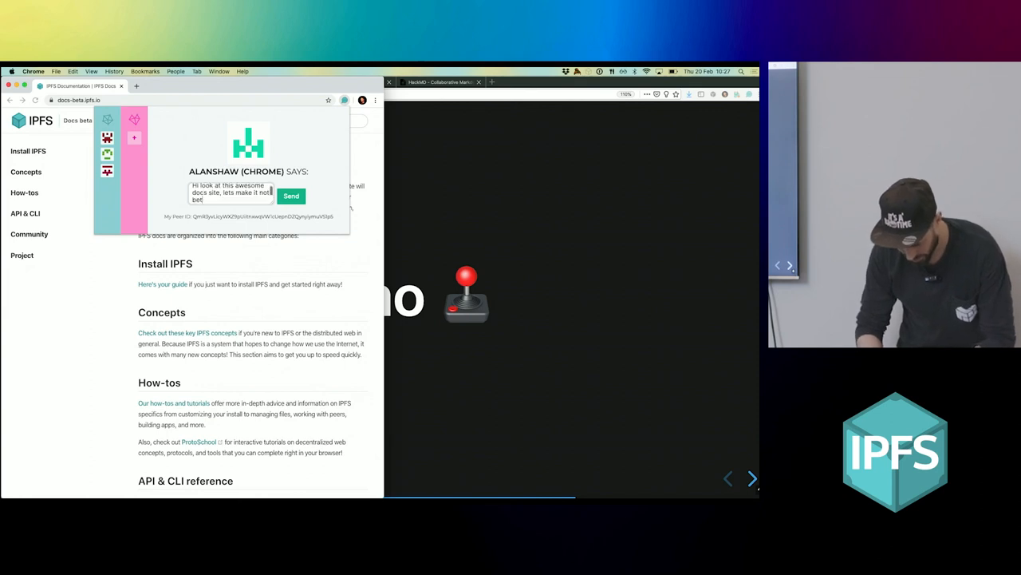
{"action": "left_click", "coordinate": [291, 196]}
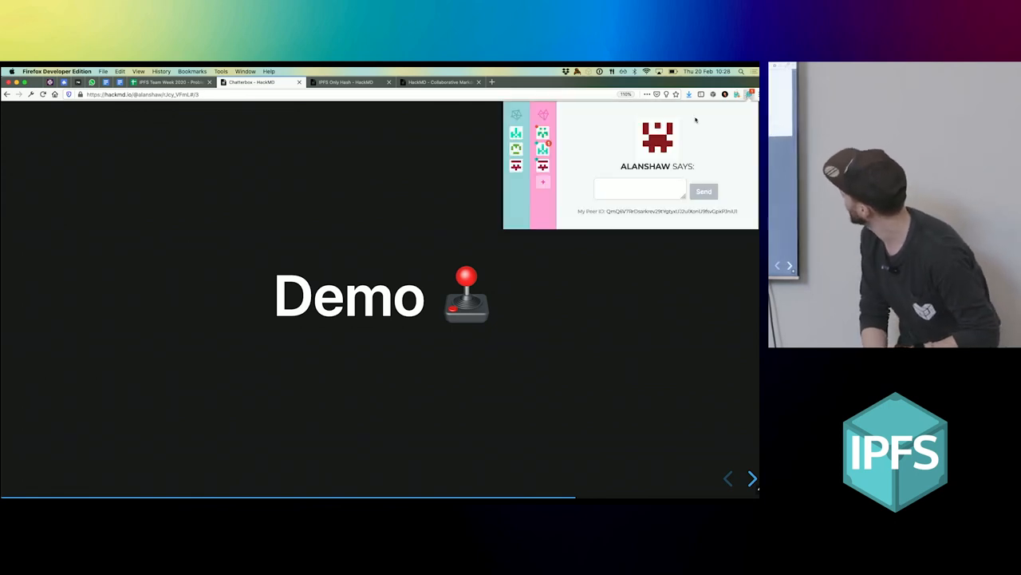
{"action": "mouse_move", "coordinate": [572, 153]}
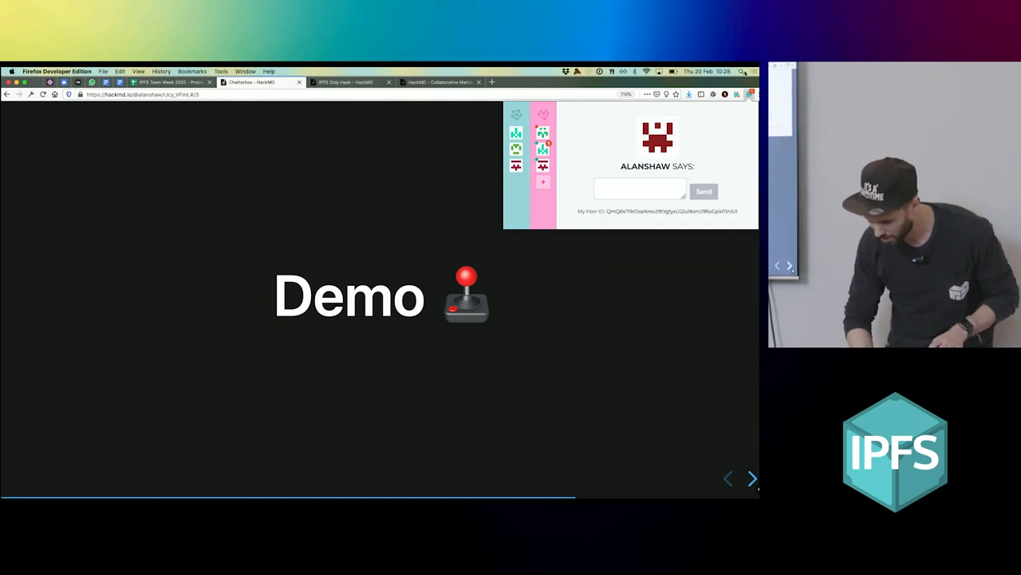
Send another Chatterbox message from Chrome, triggering a desktop notification
{"action": "left_click", "coordinate": [742, 71]}
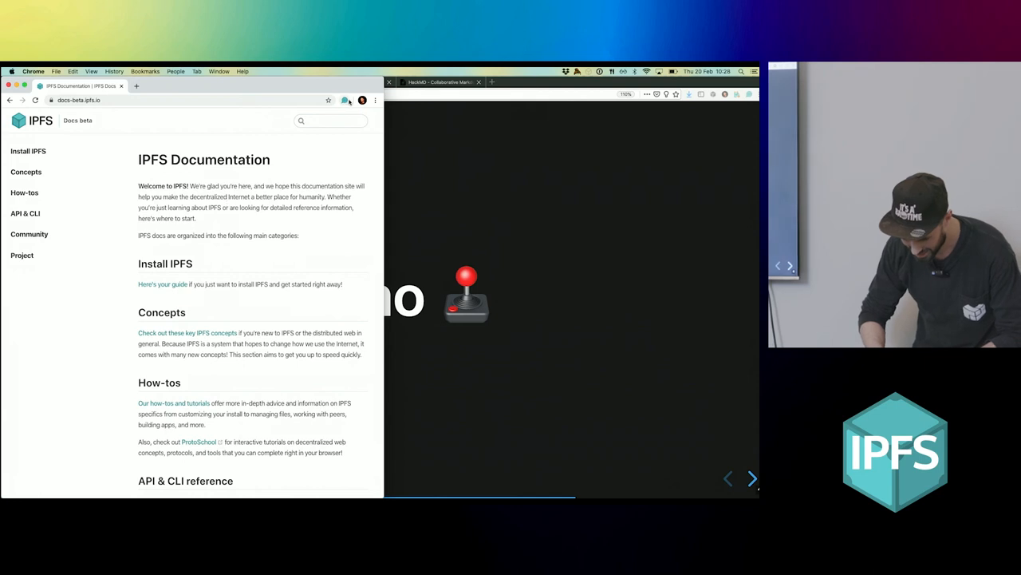
{"action": "left_click", "coordinate": [345, 100]}
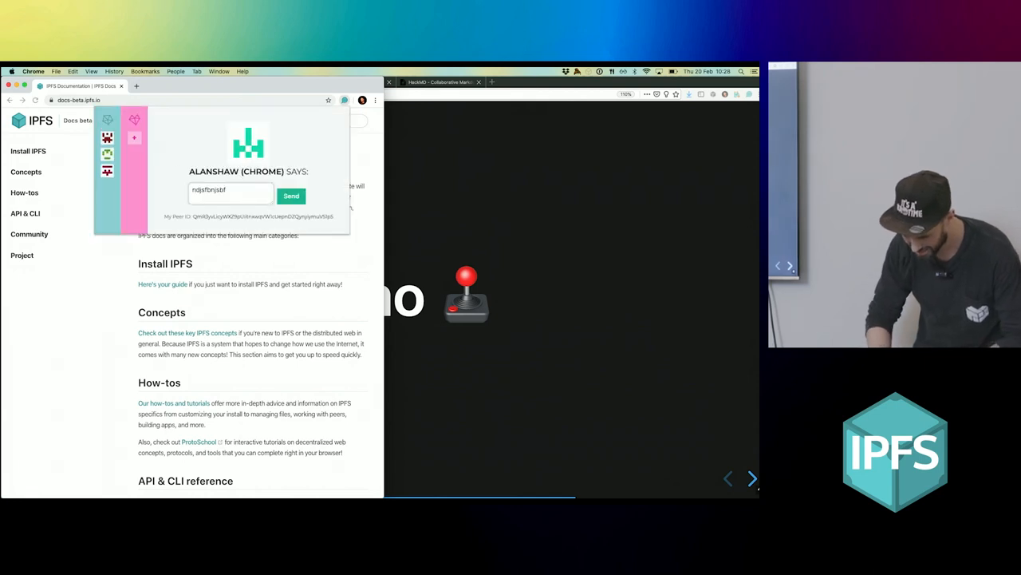
{"action": "left_click", "coordinate": [291, 196]}
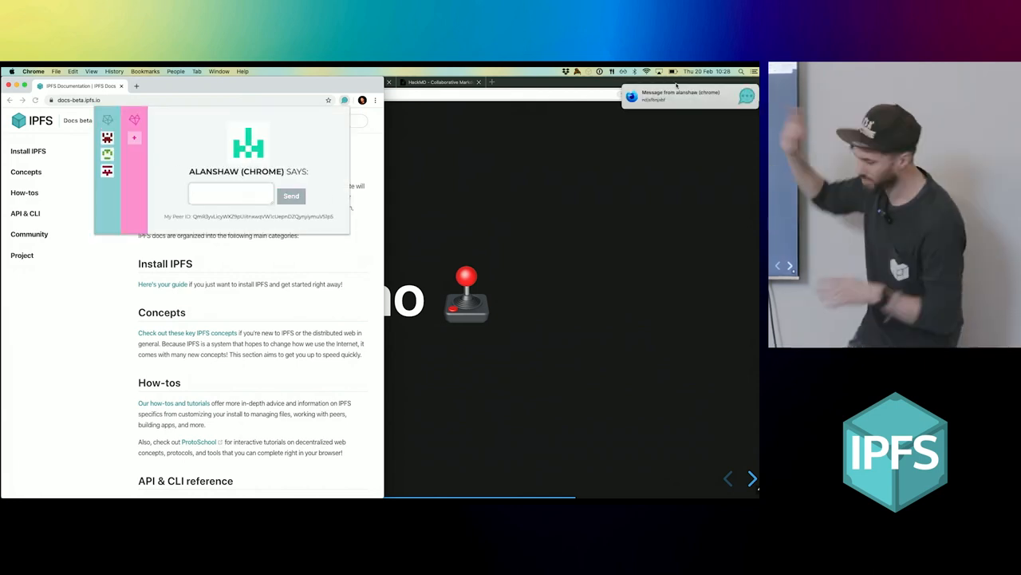